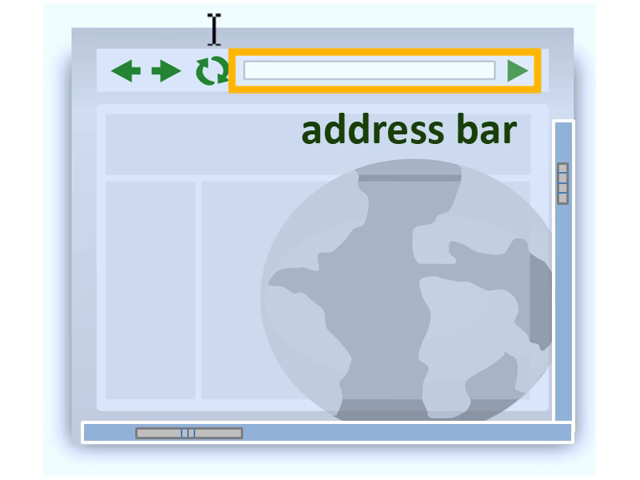
{"action": "type", "text": "www"}
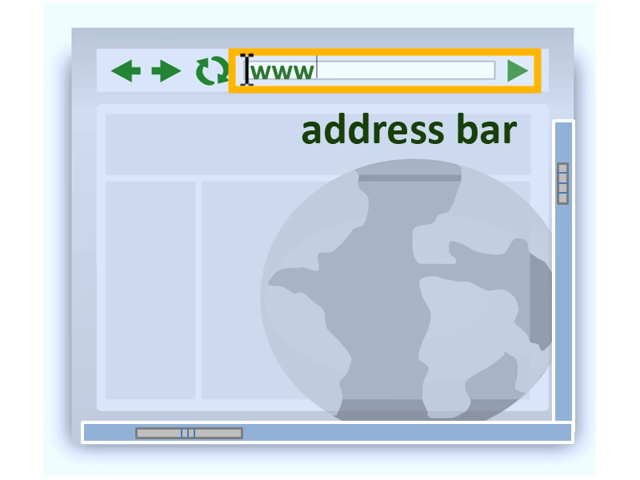
{"action": "type", "text": ".e4vt.org"}
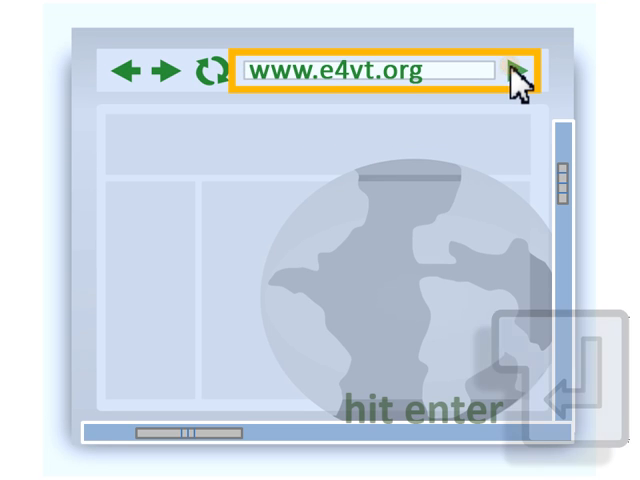
{"action": "key", "text": "enter"}
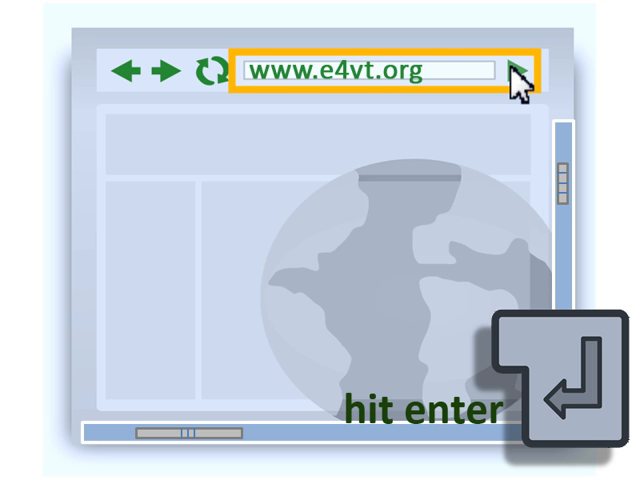
{"action": "key", "text": "enter"}
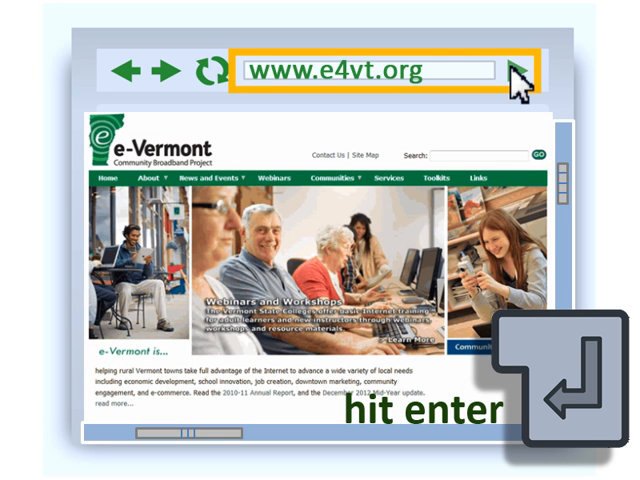
{"action": "key", "text": "enter"}
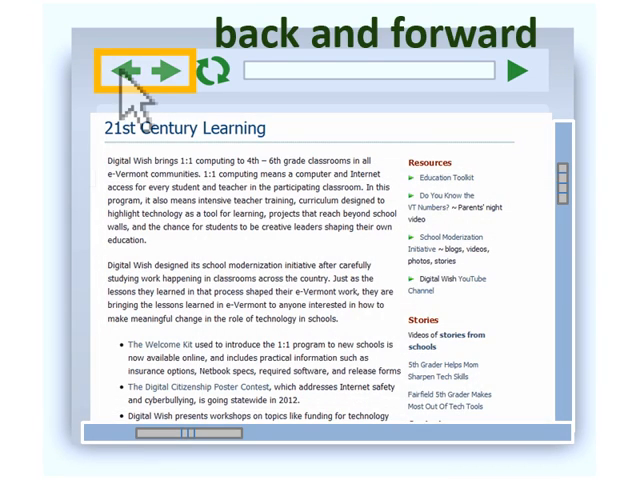
{"action": "left_click", "coordinate": [124, 68]}
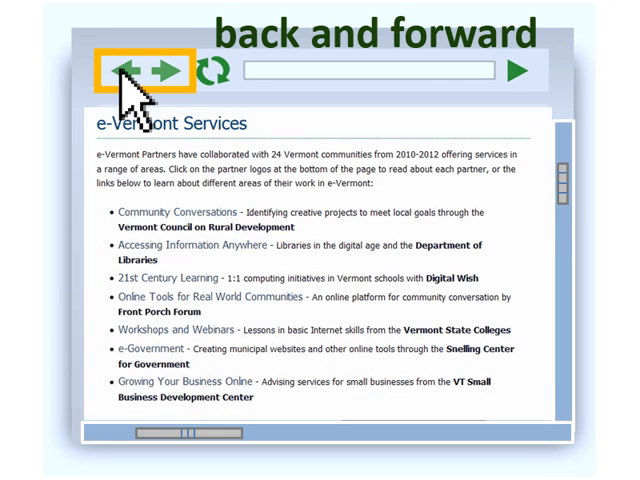
{"action": "left_click", "coordinate": [120, 68]}
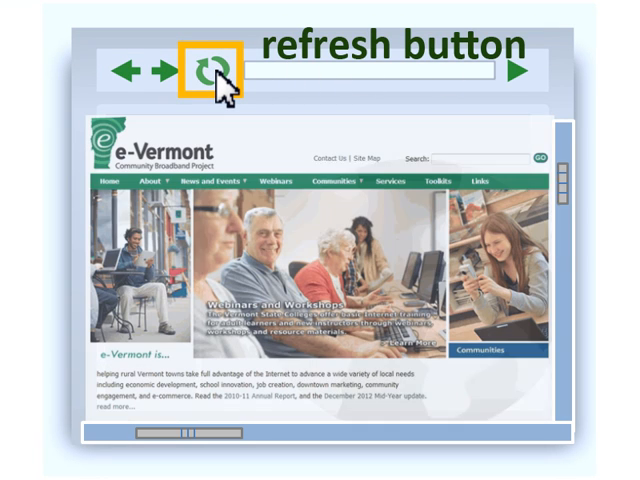
{"action": "left_click", "coordinate": [210, 70]}
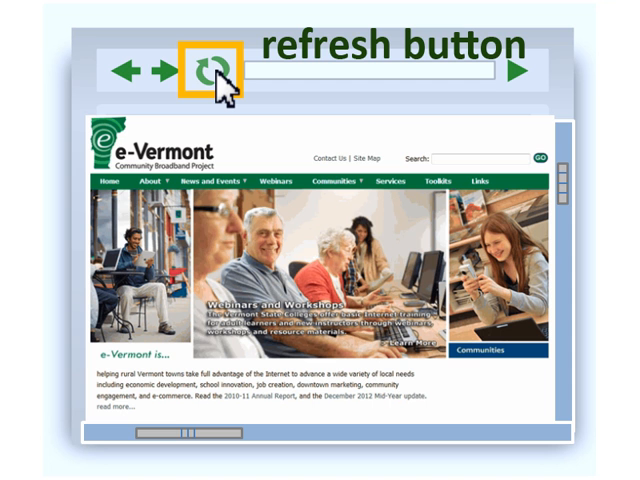